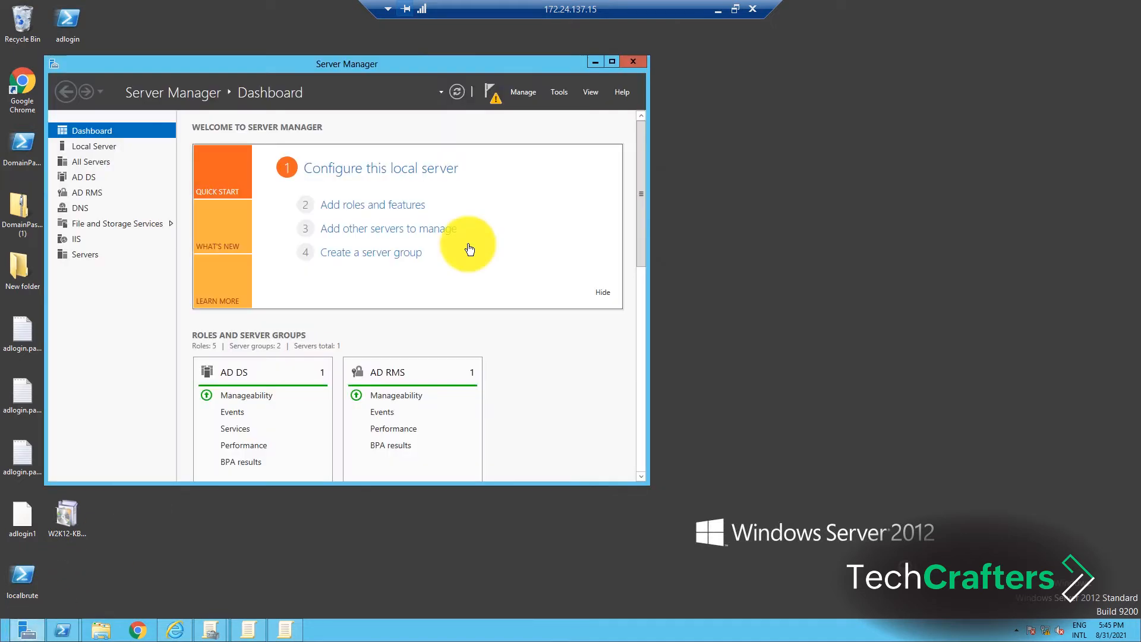
Step: Launch Group Policy Management from Tools and edit the Default Domain Policy
{"action": "left_click", "coordinate": [558, 92]}
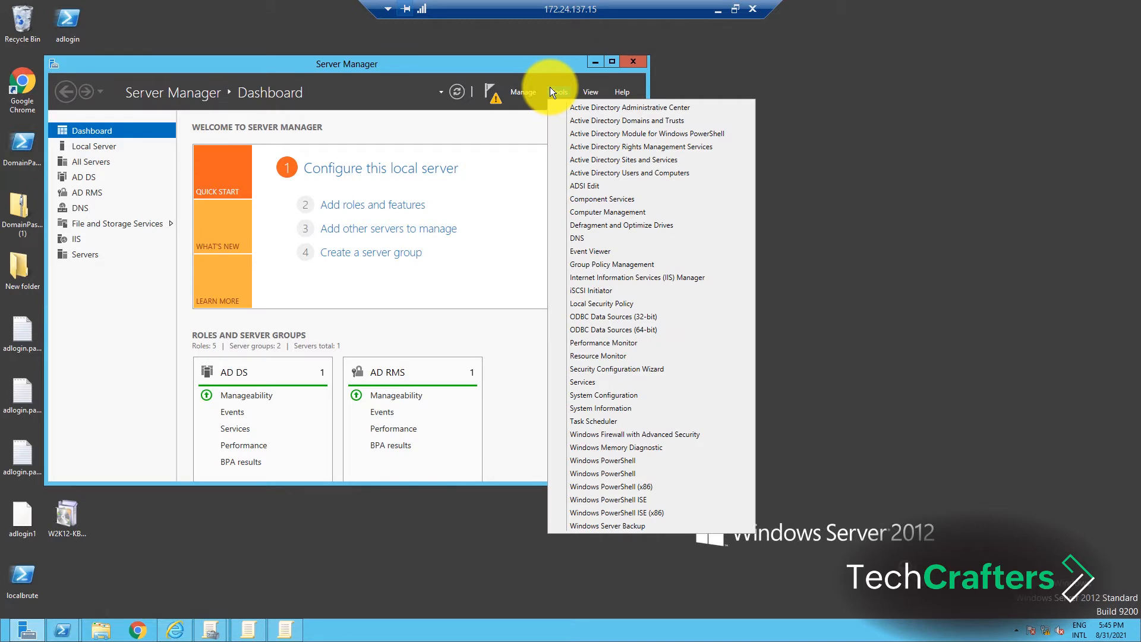
{"action": "mouse_move", "coordinate": [616, 264]}
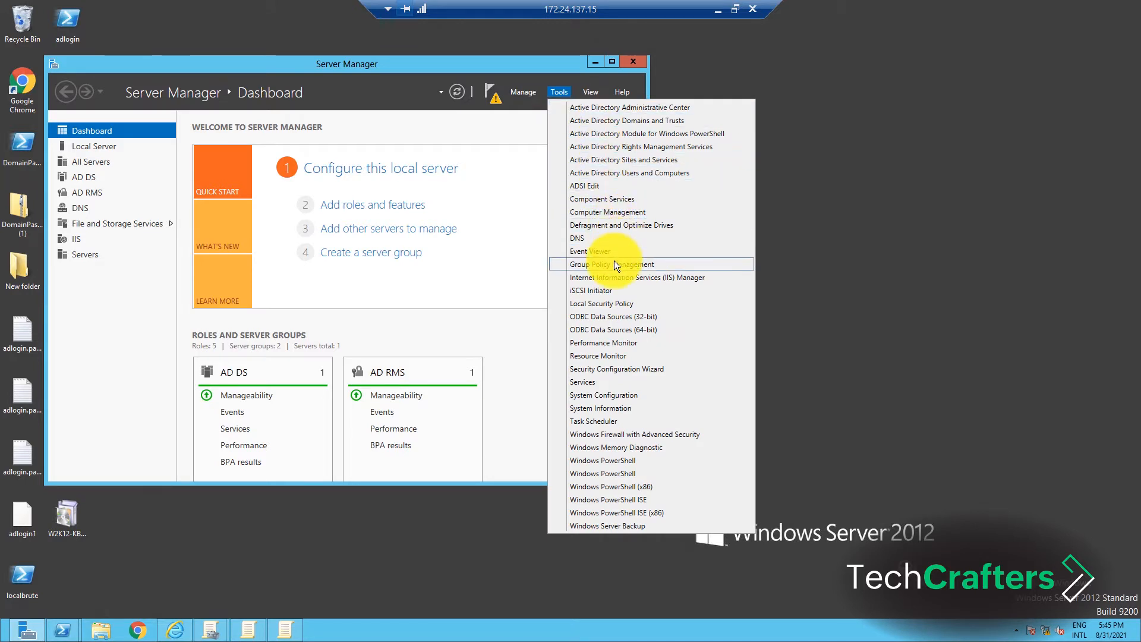
{"action": "left_click", "coordinate": [615, 264]}
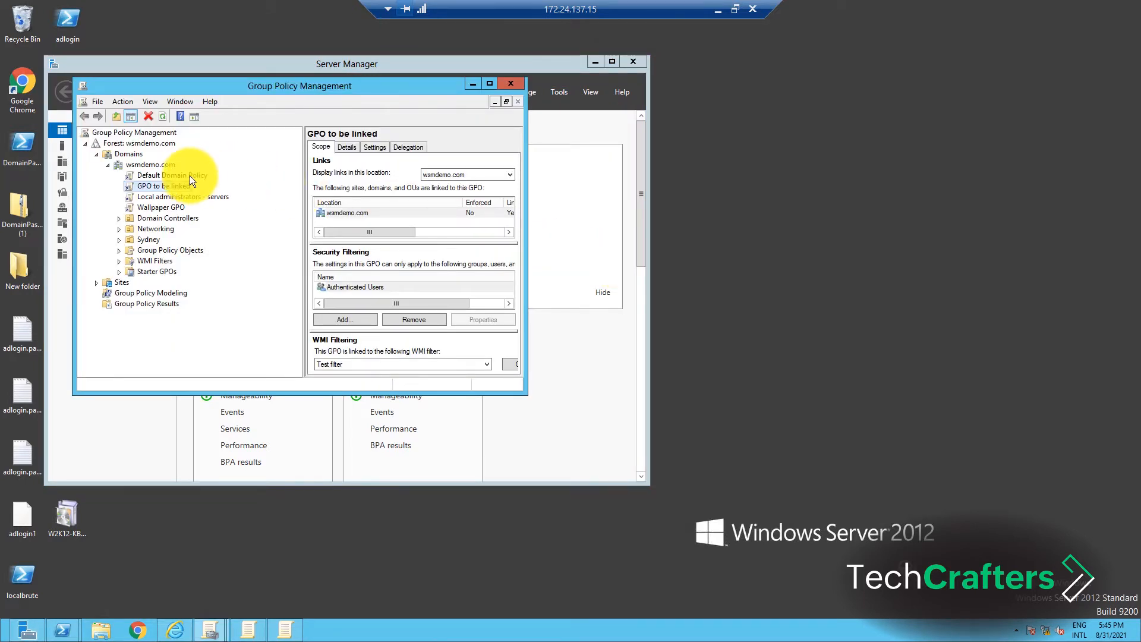
{"action": "right_click", "coordinate": [160, 175]}
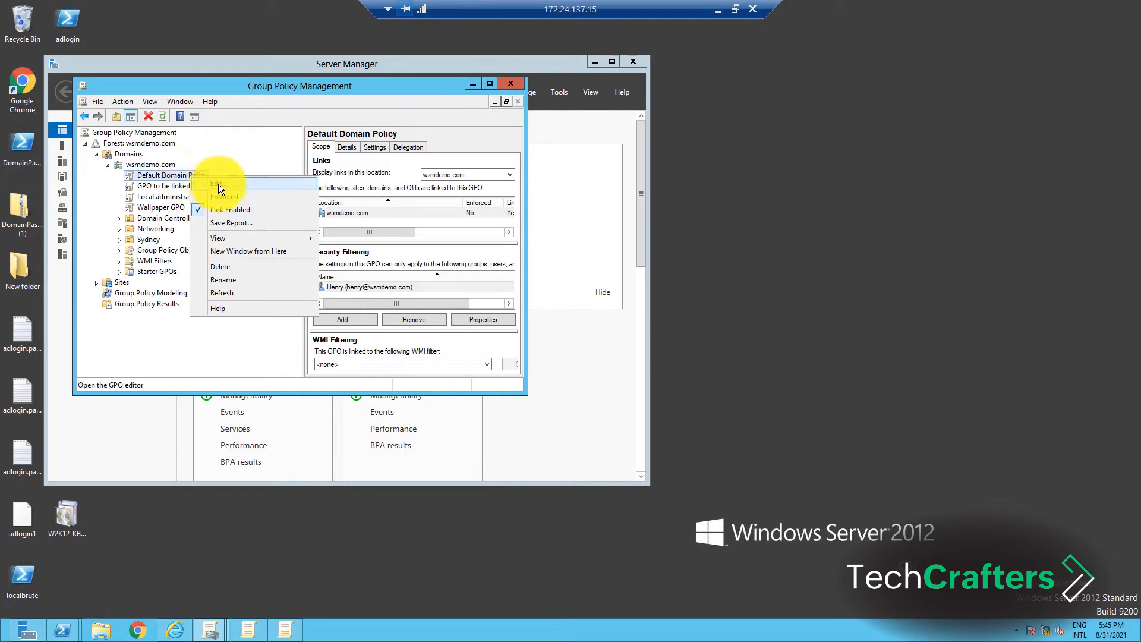
{"action": "left_click", "coordinate": [217, 184]}
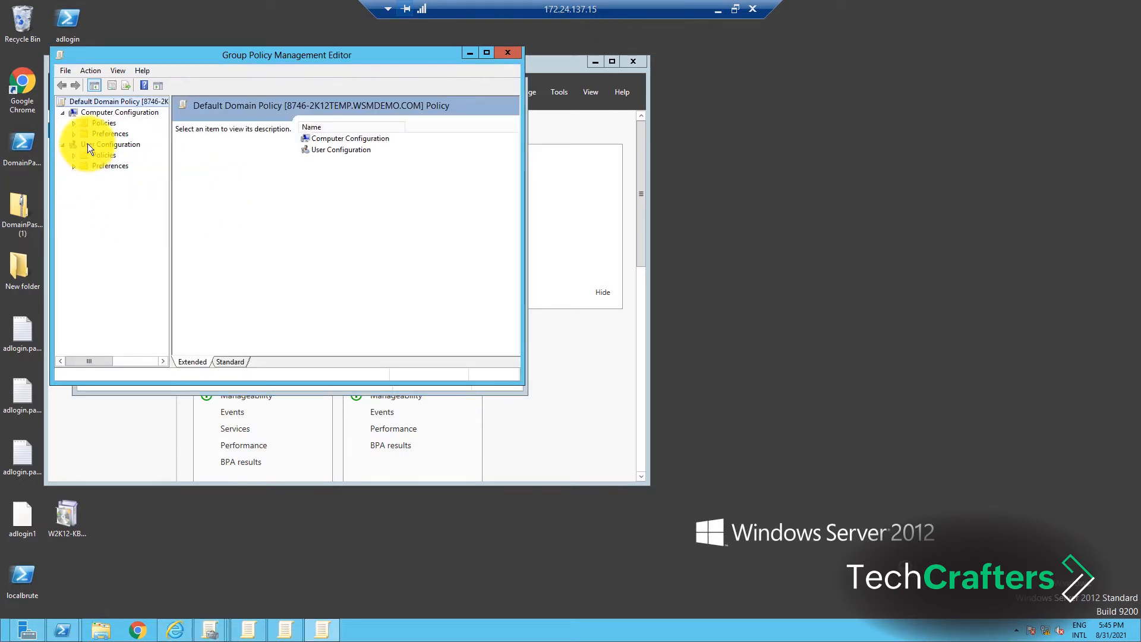
Step: Navigate Computer Configuration Local Policies to User Rights Assignment and select 'Act as part of the operating system'
{"action": "left_click", "coordinate": [74, 123]}
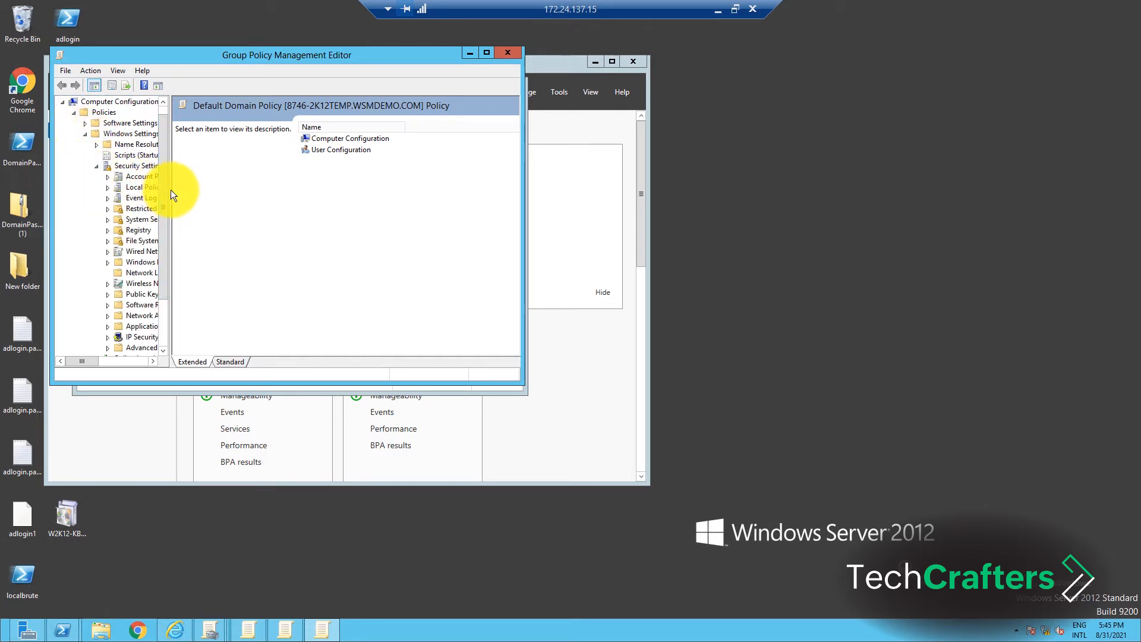
{"action": "left_click_drag", "start_coordinate": [169, 193], "coordinate": [224, 193]}
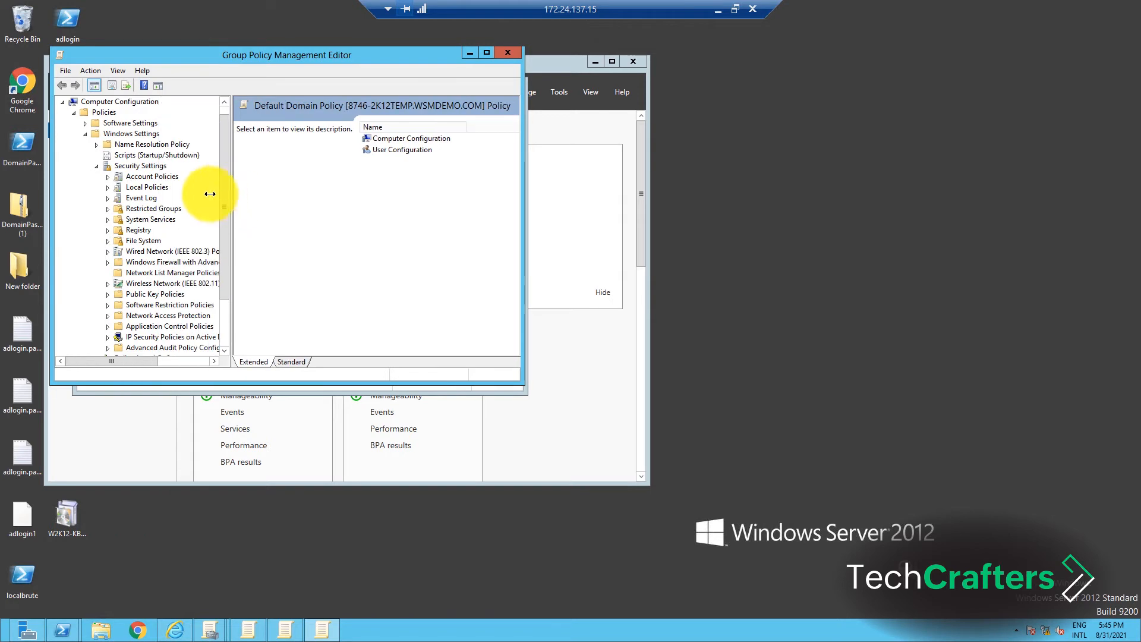
{"action": "left_click", "coordinate": [107, 188]}
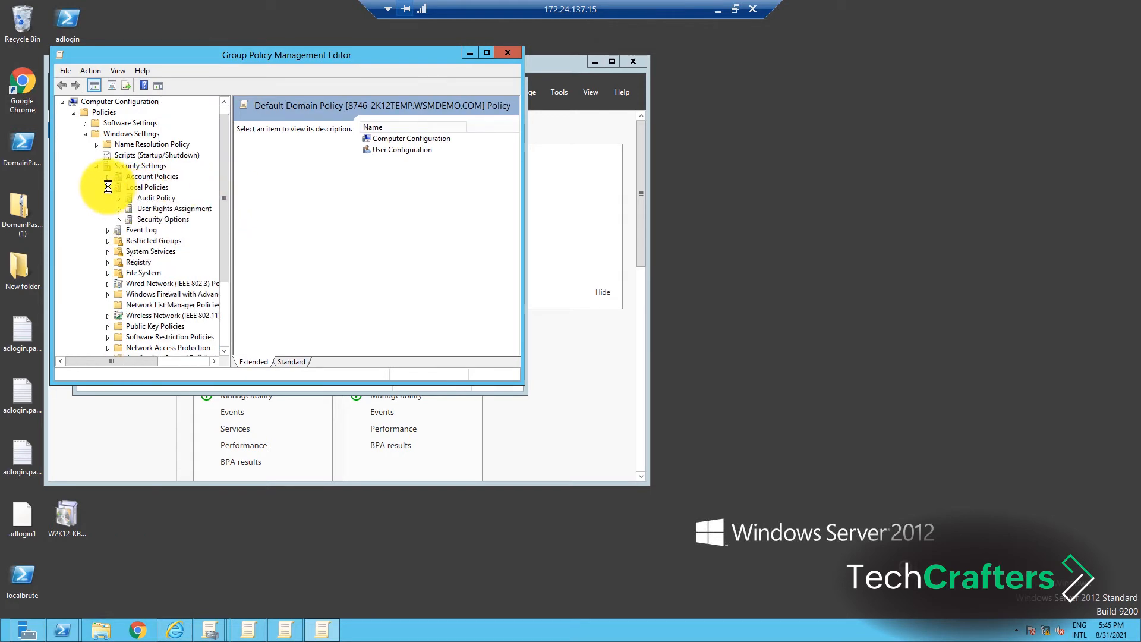
{"action": "left_click", "coordinate": [175, 208]}
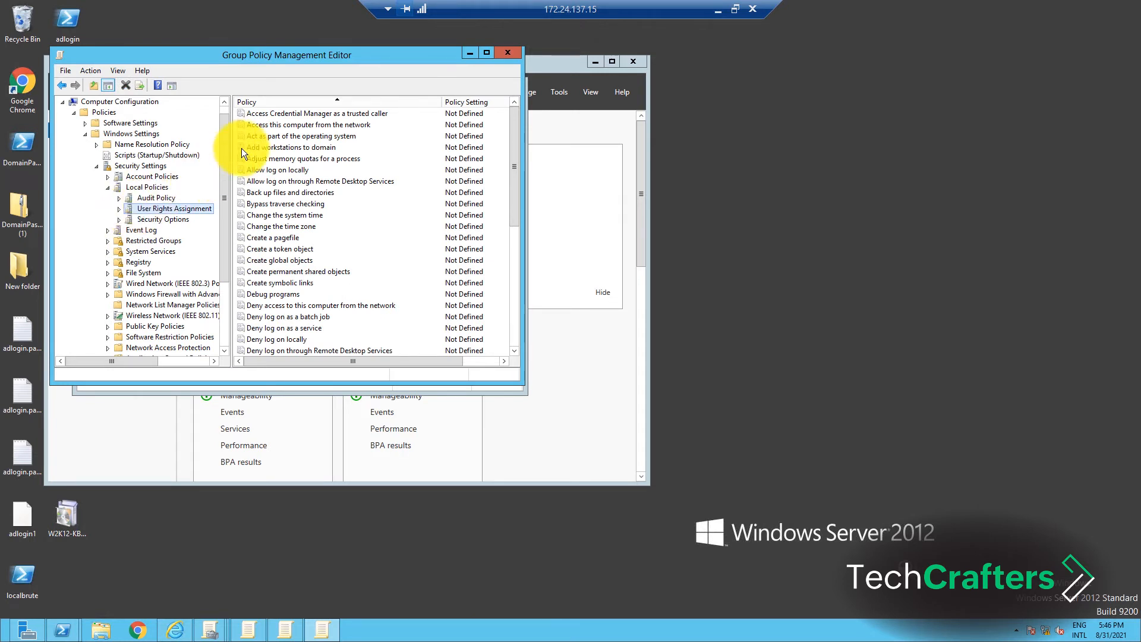
{"action": "mouse_move", "coordinate": [291, 165]}
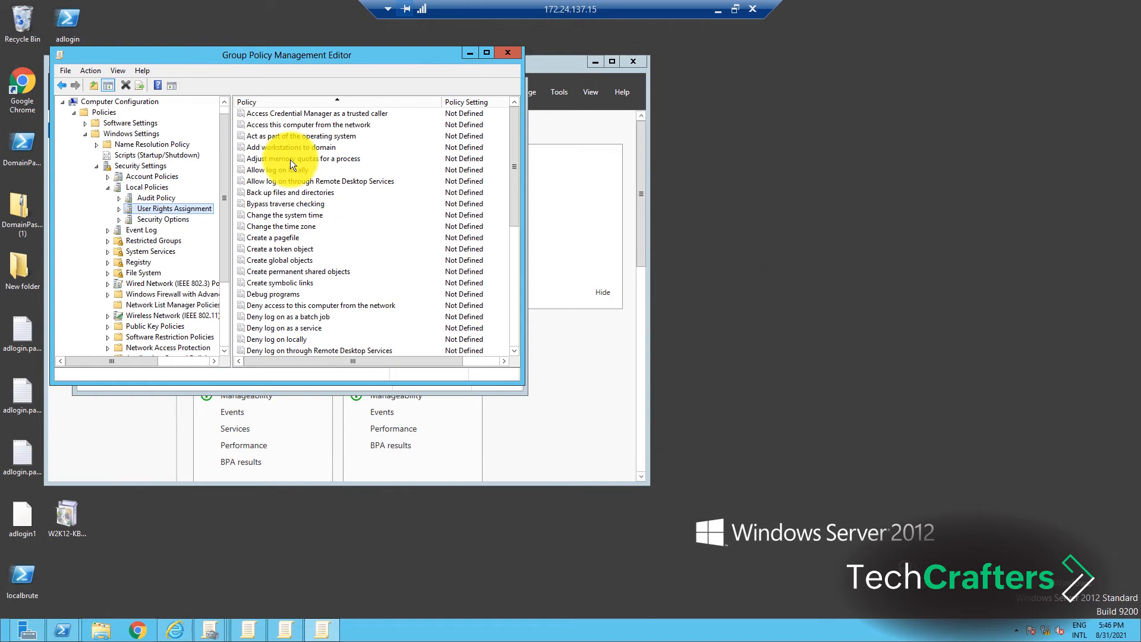
{"action": "left_click", "coordinate": [299, 136]}
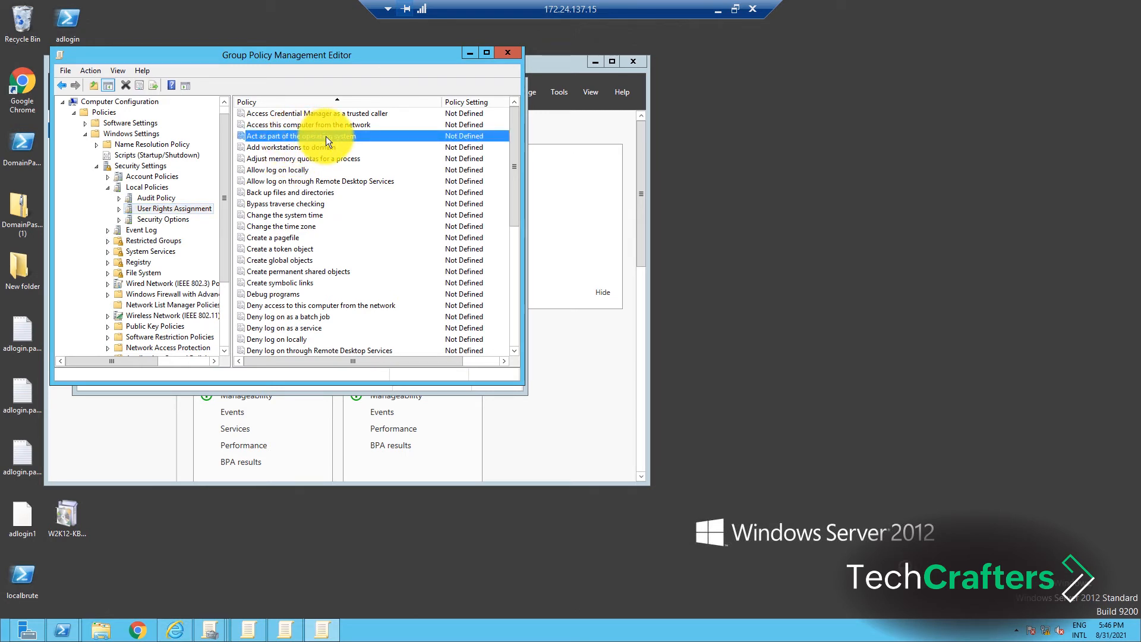
Step: Define 'Act as part of the operating system', add user Henry, and apply
{"action": "double_click", "coordinate": [300, 136]}
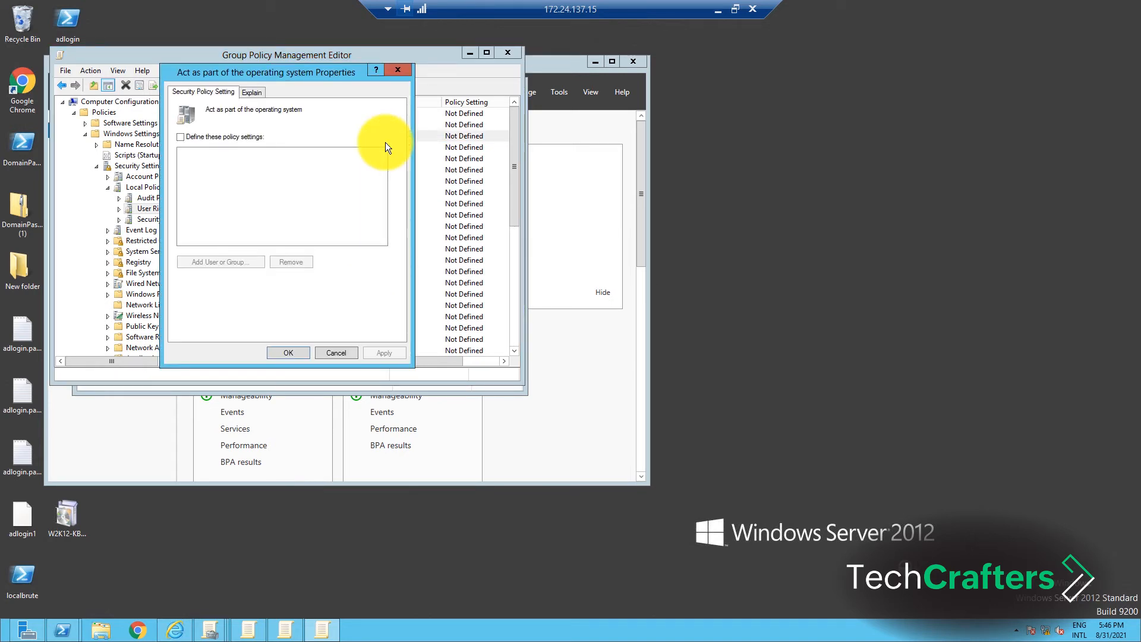
{"action": "left_click", "coordinate": [181, 136]}
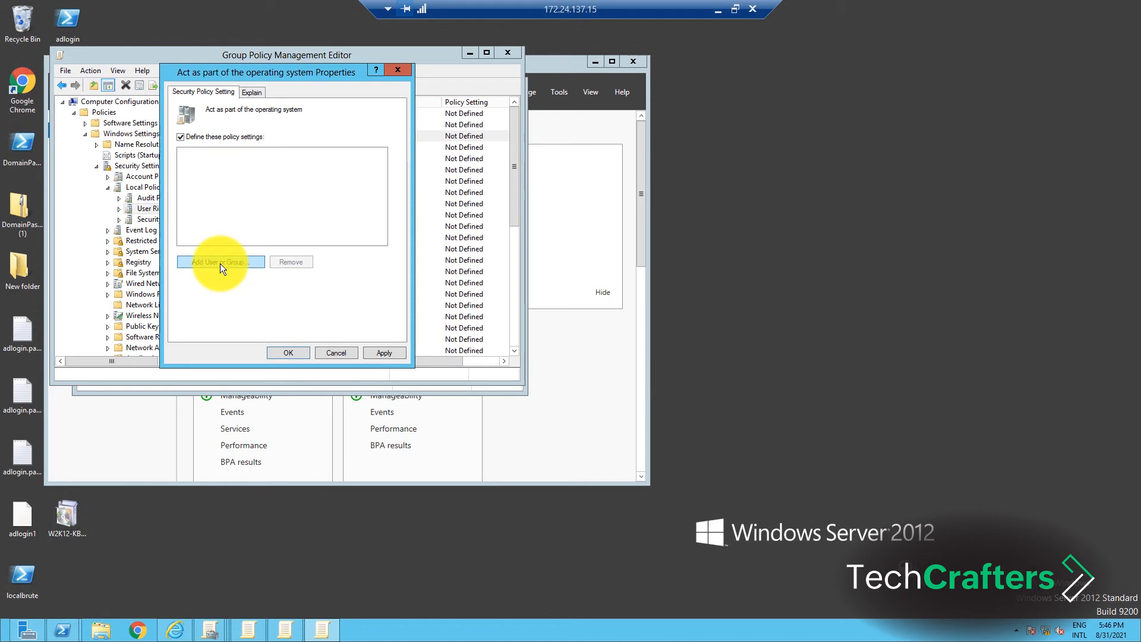
{"action": "left_click", "coordinate": [220, 262]}
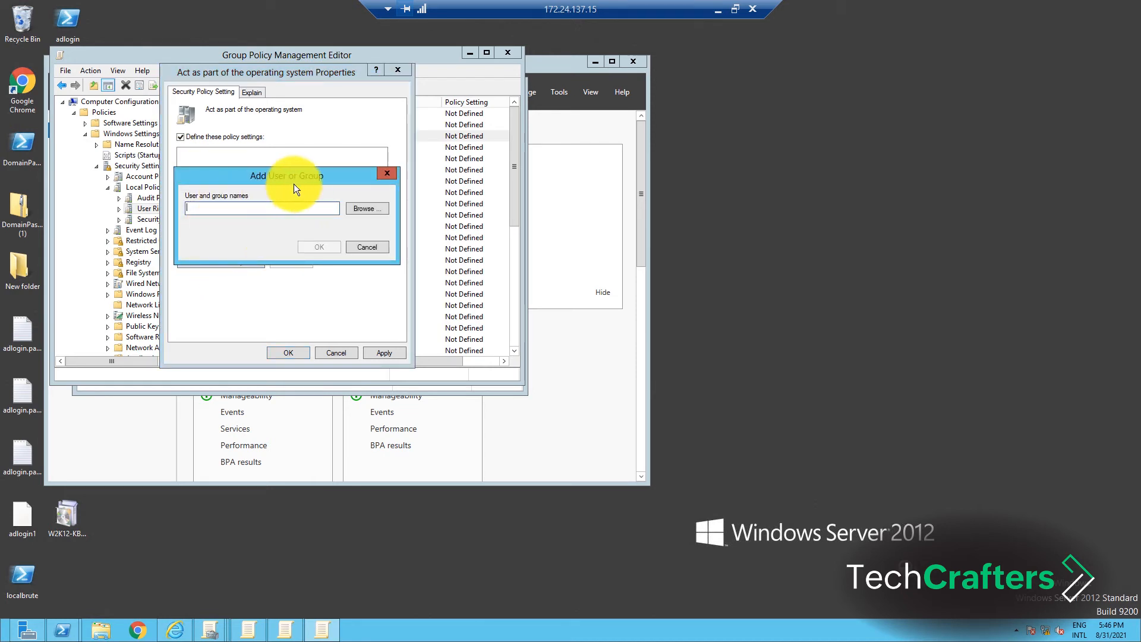
{"action": "type", "text": "Henry"}
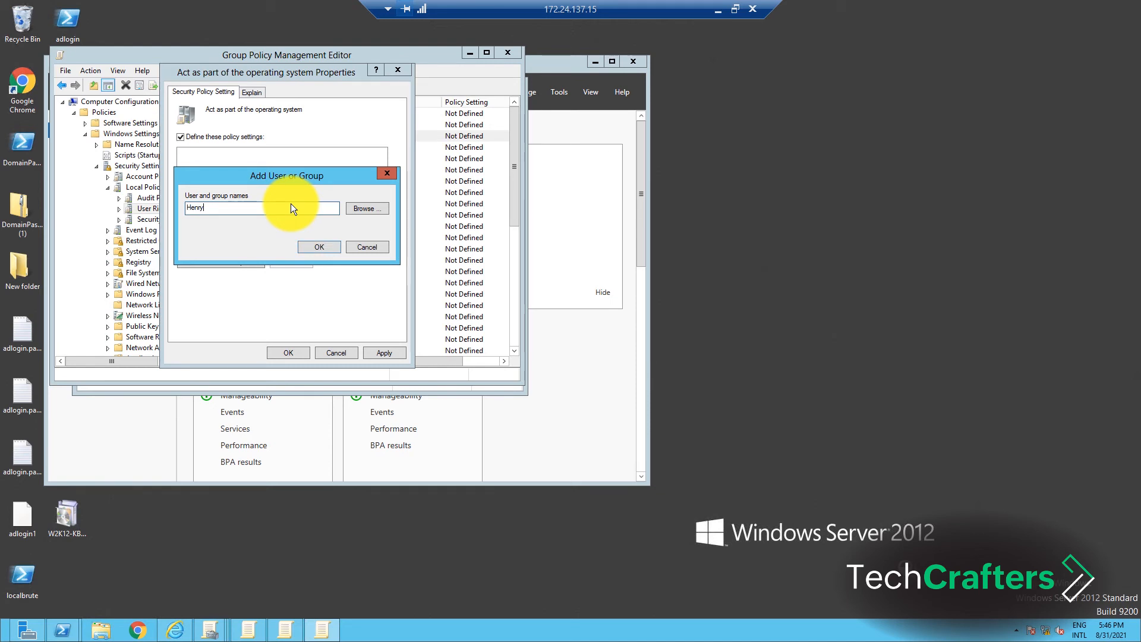
{"action": "left_click", "coordinate": [318, 247]}
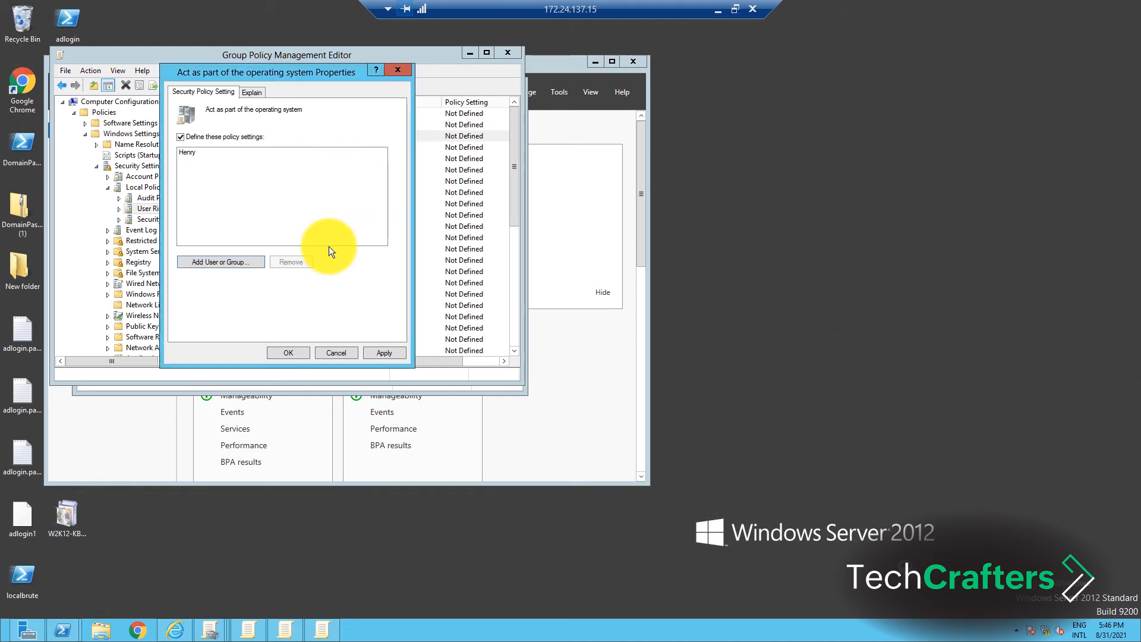
{"action": "left_click", "coordinate": [385, 353]}
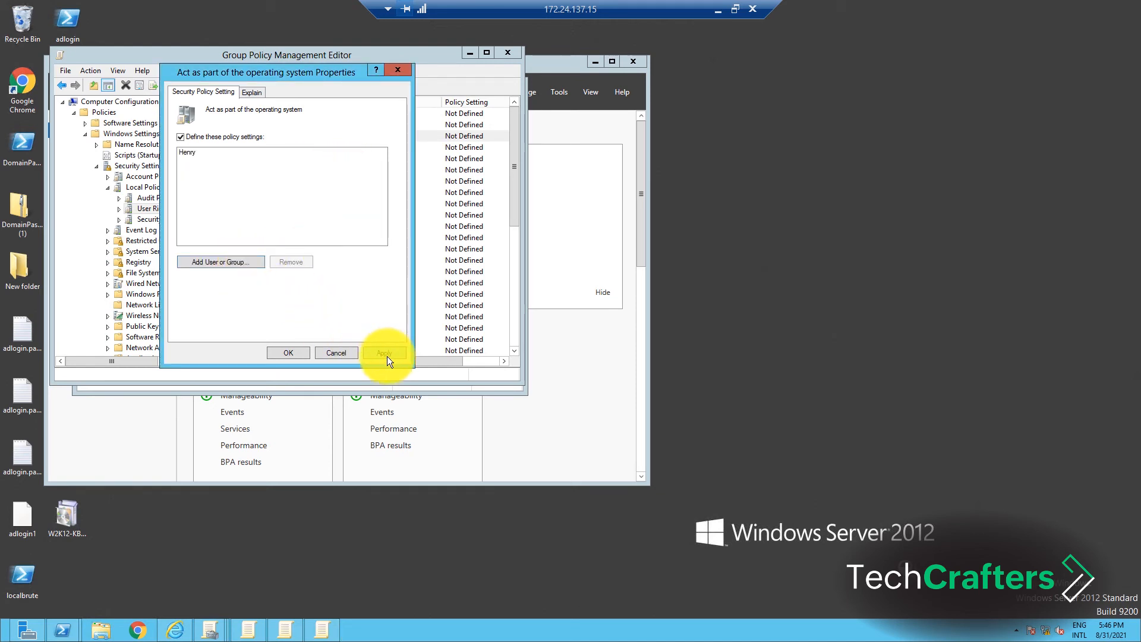